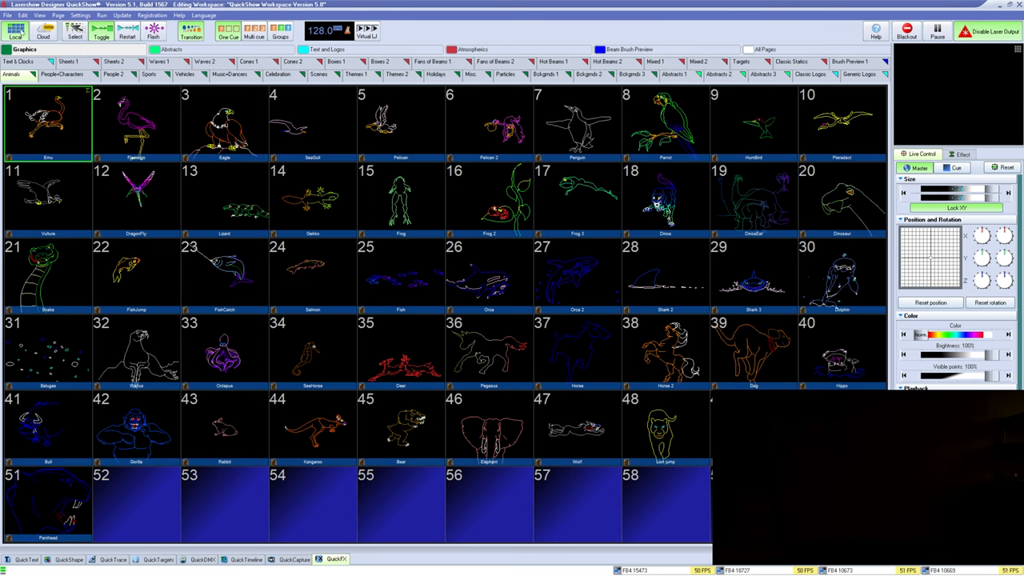
# - Switch QuickShow to the Pangolin Cloud view showing its welcome message
pyautogui.click(44, 40)
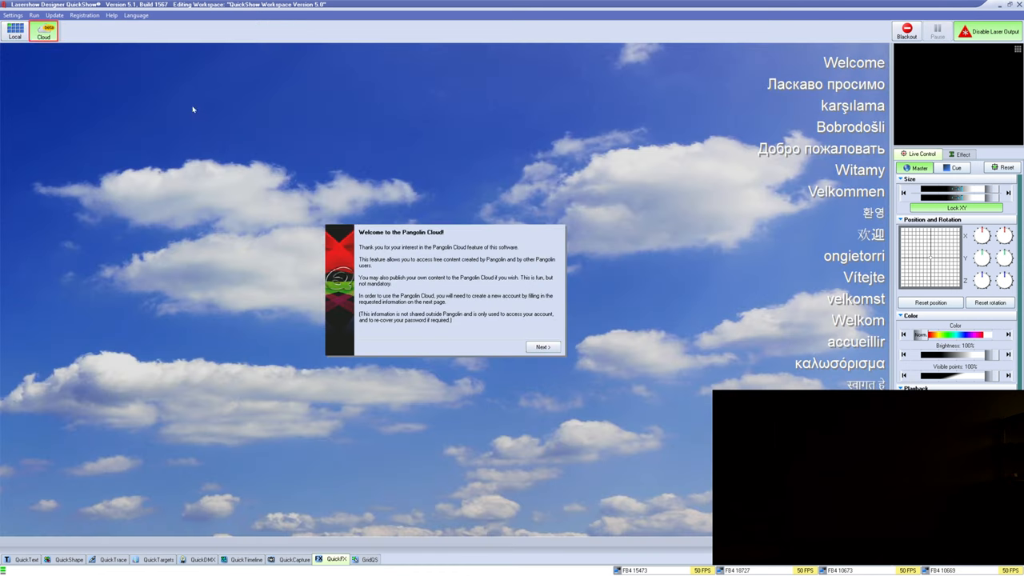
pyautogui.moveTo(403, 199)
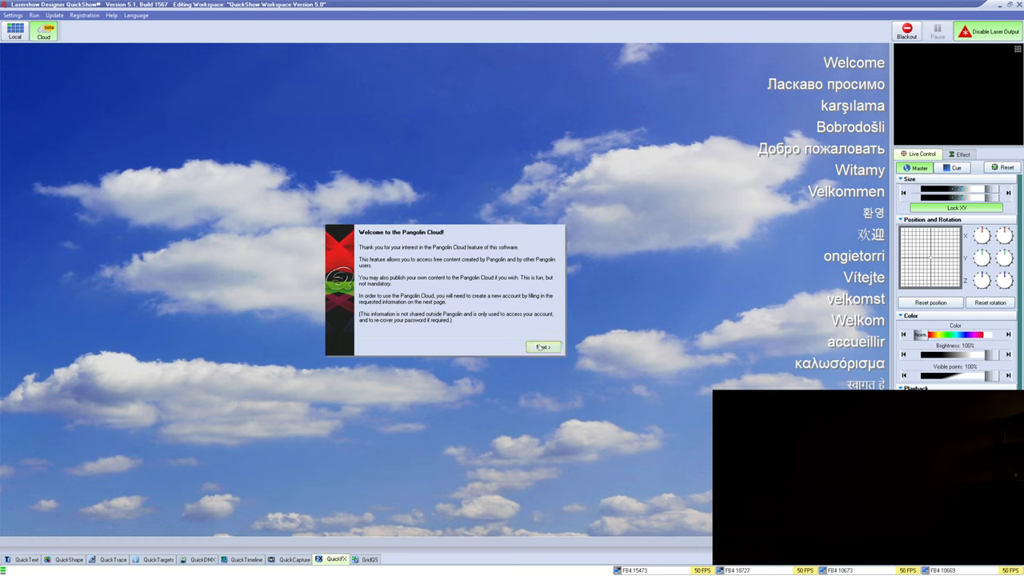
# - Log into Pangolin Cloud with the existing account and start downloading the profile
pyautogui.click(541, 346)
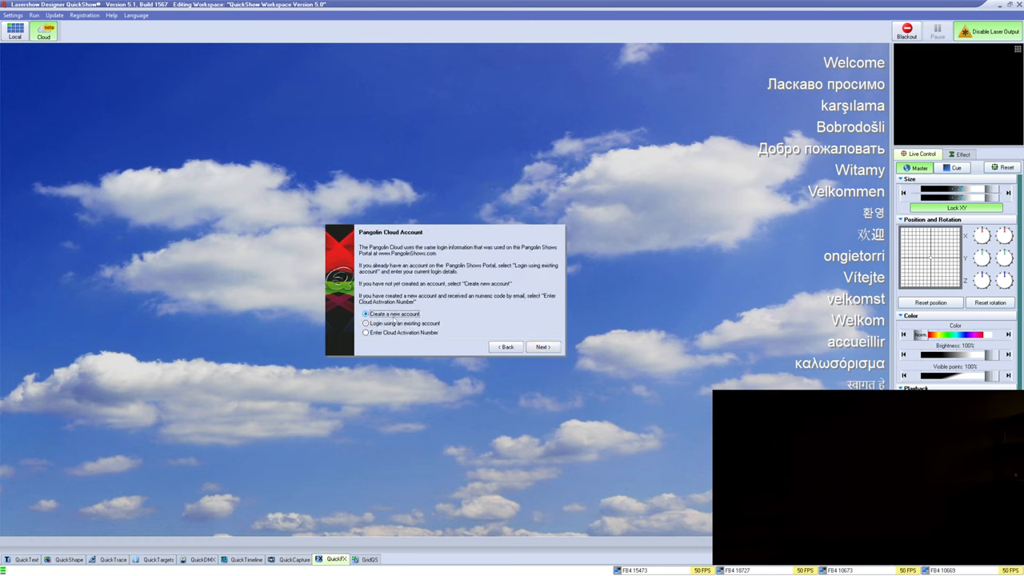
pyautogui.click(361, 324)
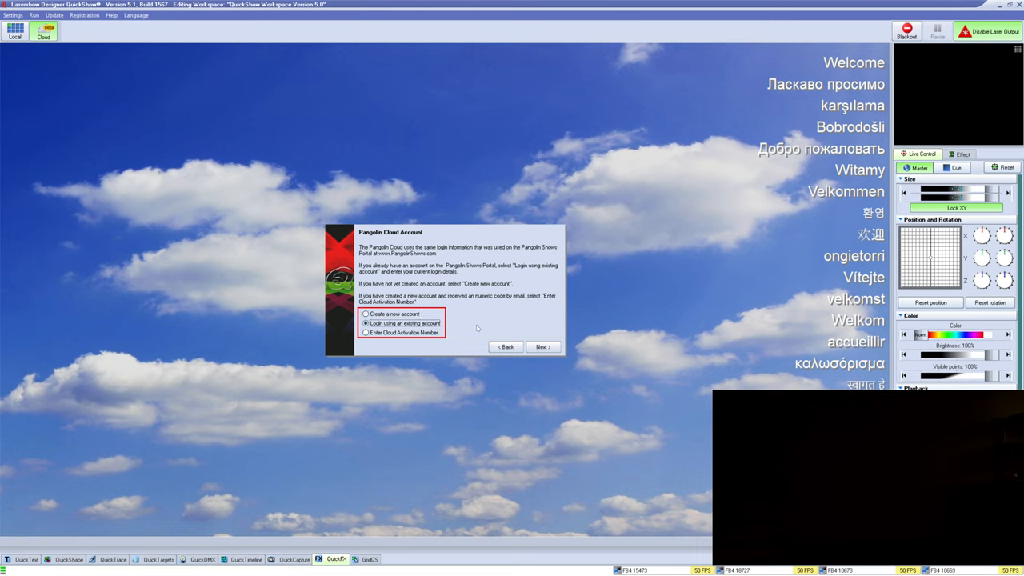
pyautogui.click(542, 345)
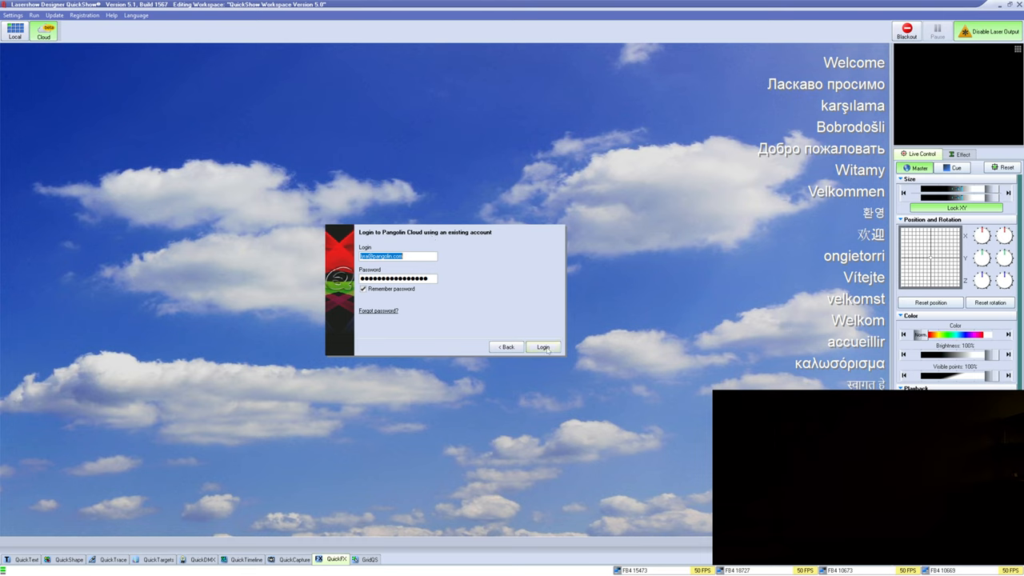
pyautogui.click(544, 345)
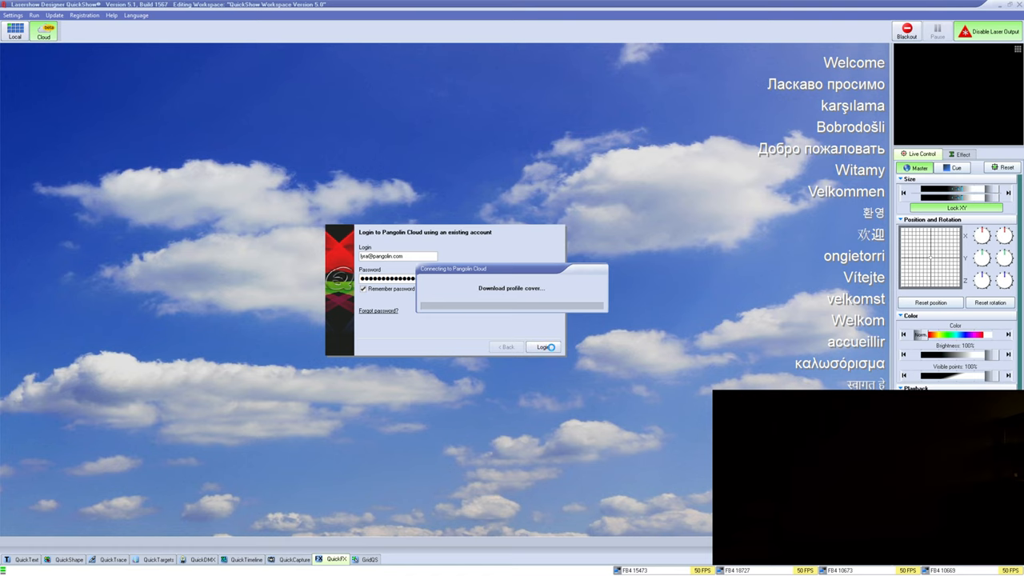
pyautogui.click(544, 345)
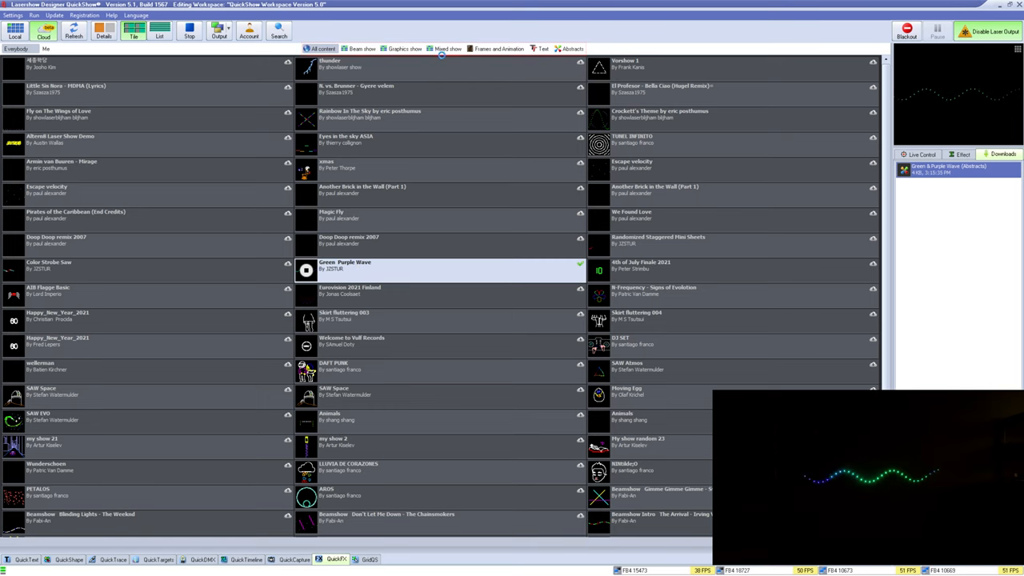
# - Filter the cloud library to beam shows, with Green & Purple Wave among the downloads
pyautogui.click(363, 50)
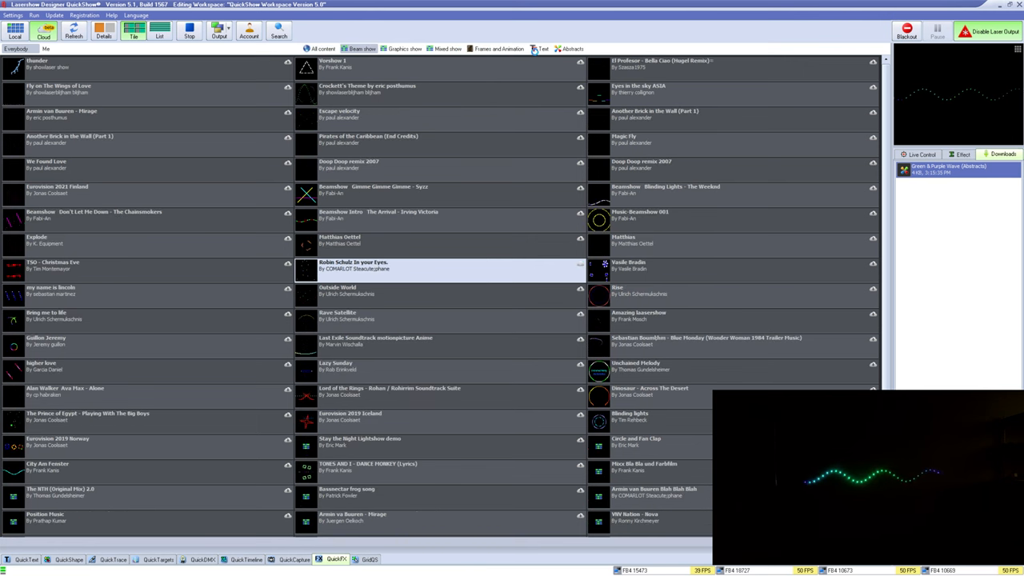
pyautogui.click(501, 48)
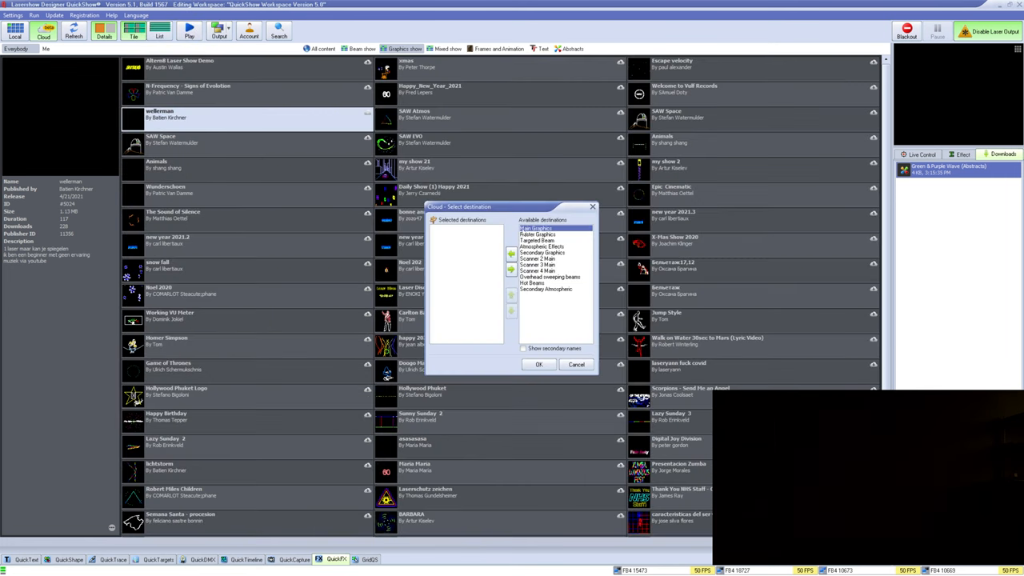
# - Choose the destination for the downloaded Valentines Hearts graphics show
pyautogui.click(253, 37)
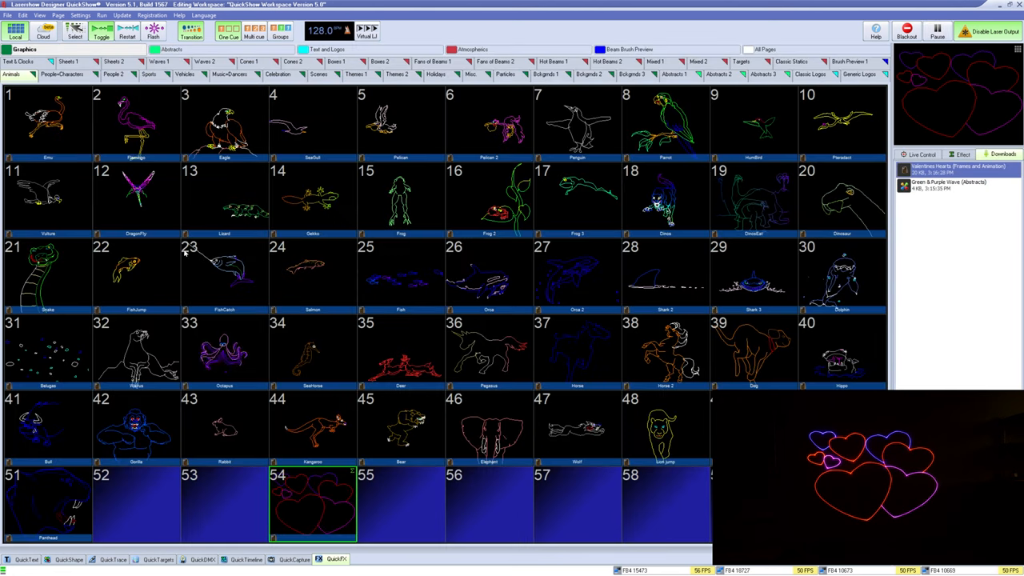
# - Save the workspace with the heart animation placed in cell 54
pyautogui.click(8, 15)
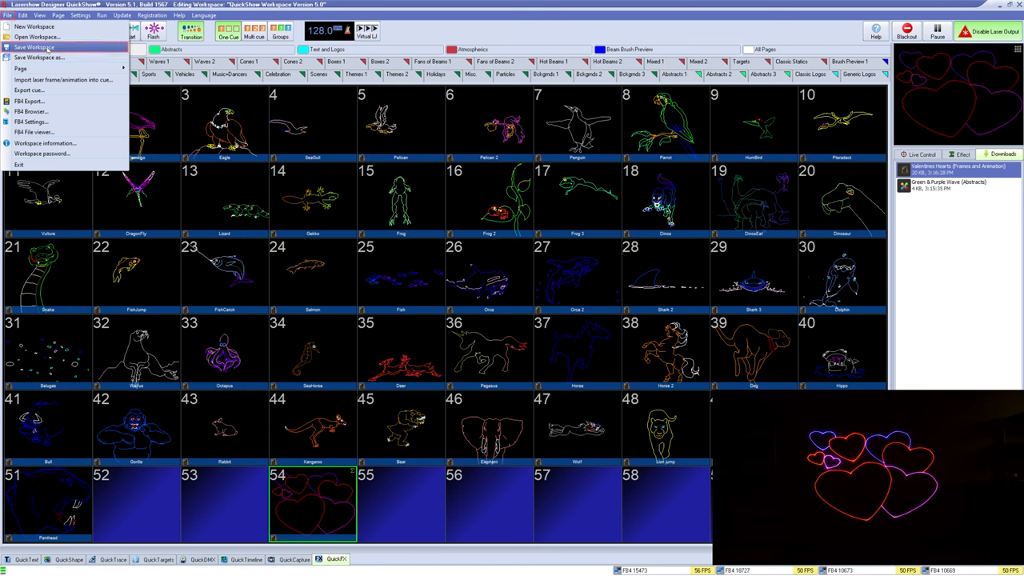
pyautogui.click(38, 49)
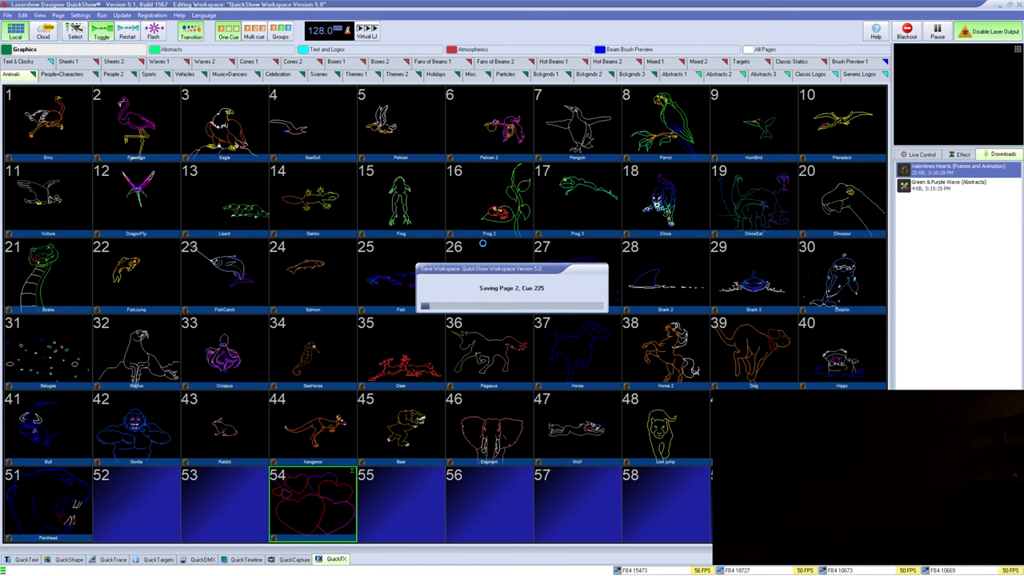